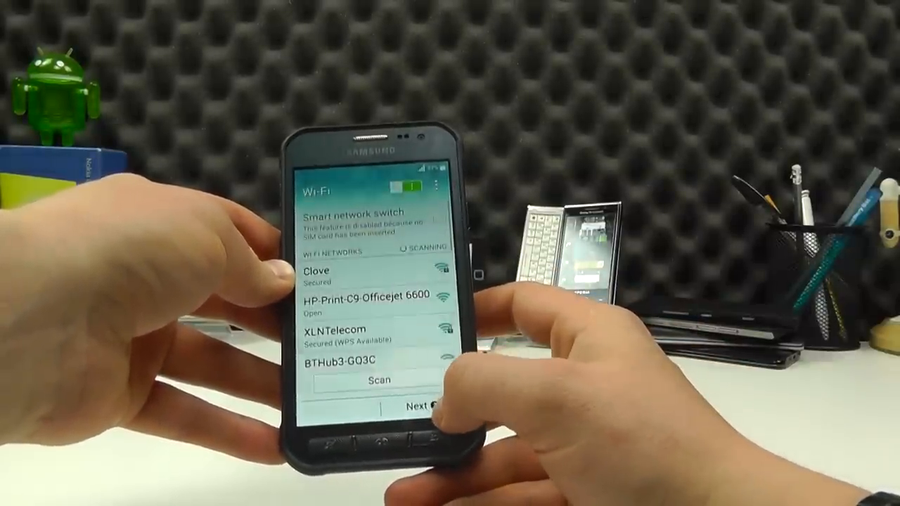
Skip the Wi-Fi step and finish setup keeping the device name Galaxy Xcover3.
click(417, 408)
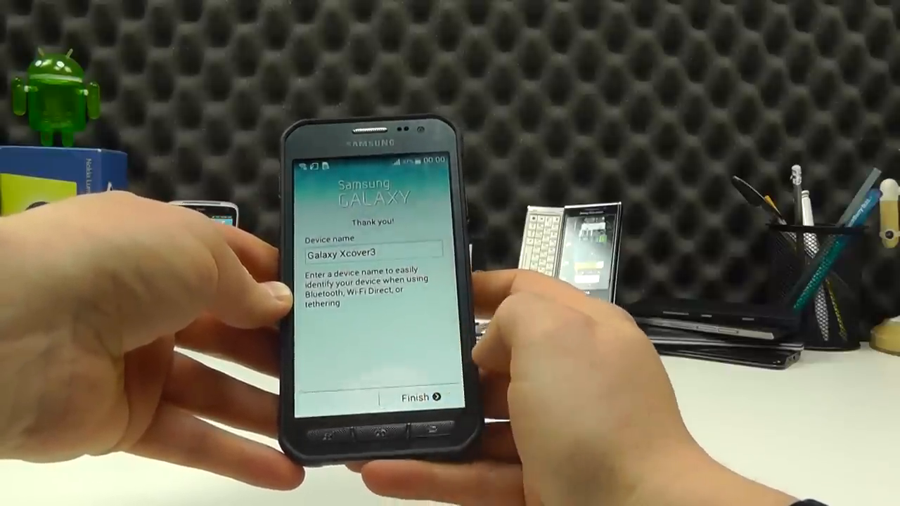
click(416, 396)
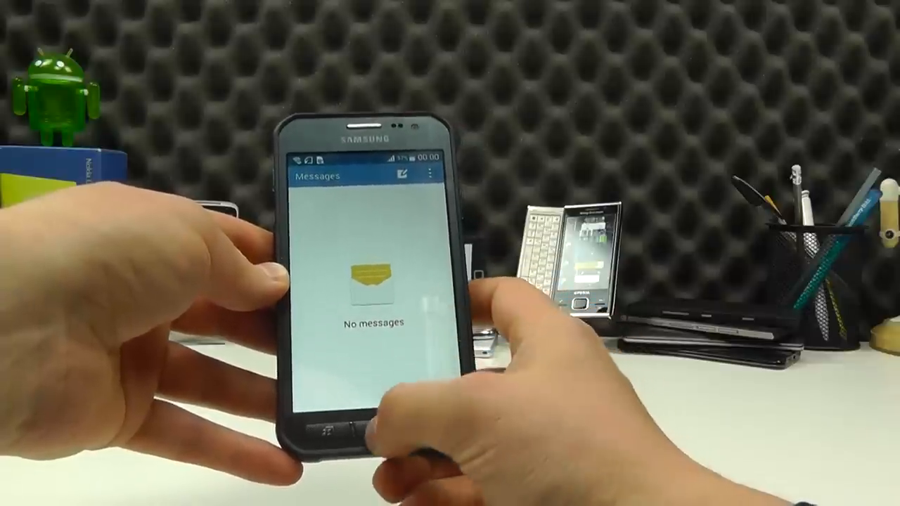
Return to the home screen from the empty Messages inbox.
key(home)
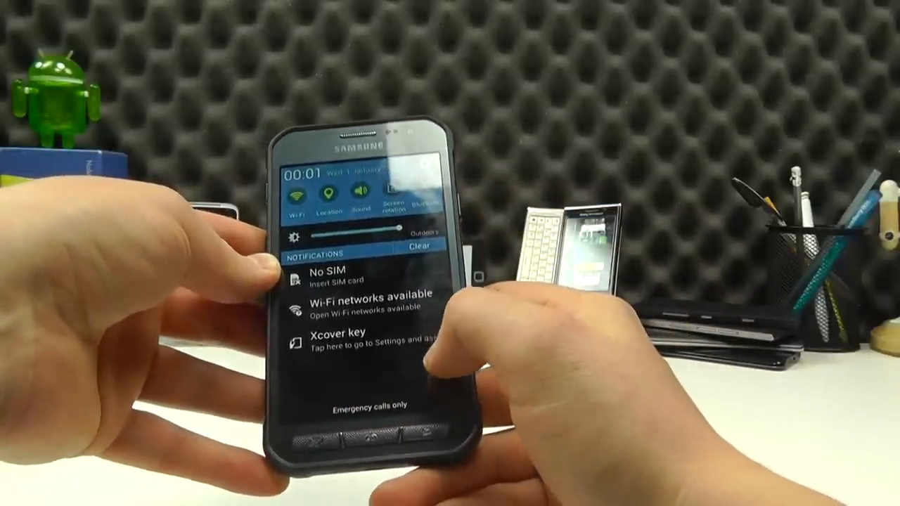
Go from the notification panel's Settings gear to Storage, showing about 5.09GB available.
click(337, 343)
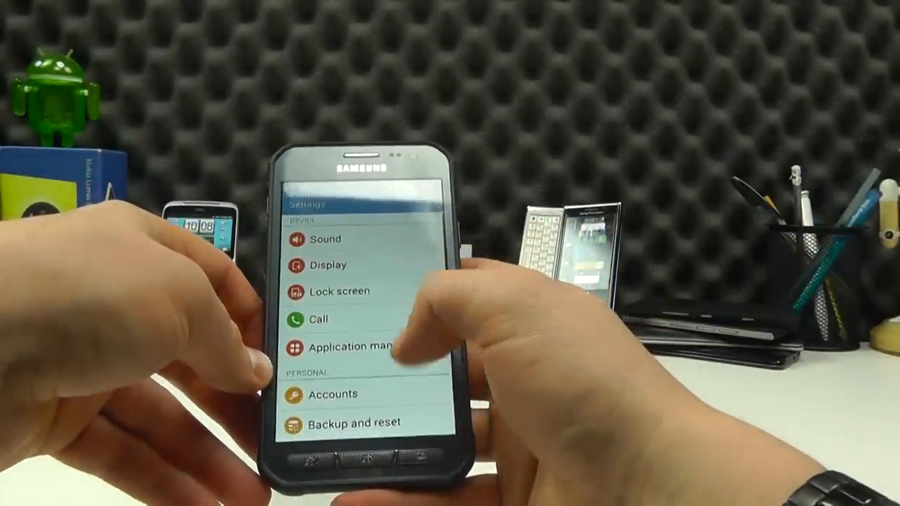
scroll(down, 3)
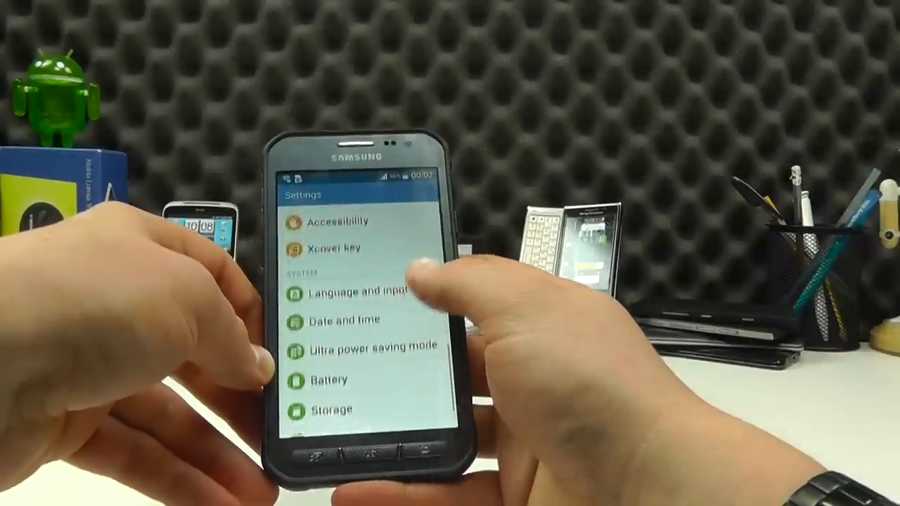
click(327, 411)
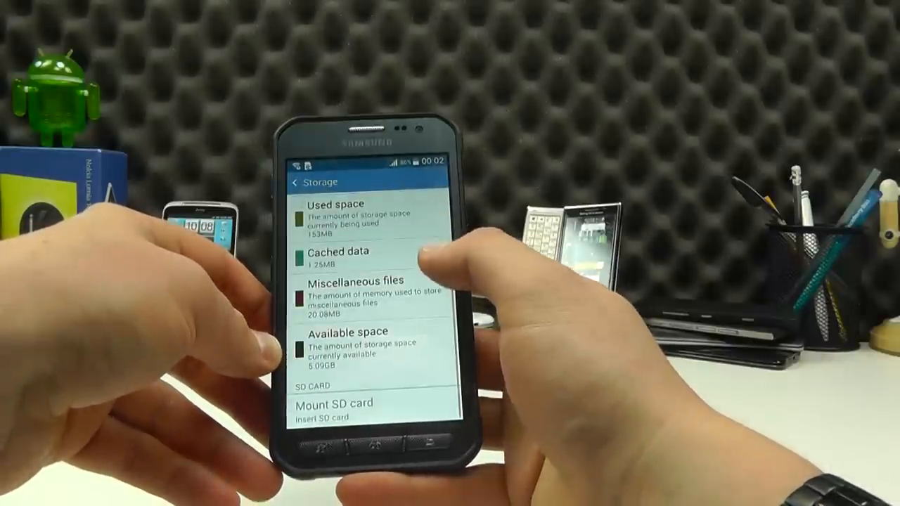